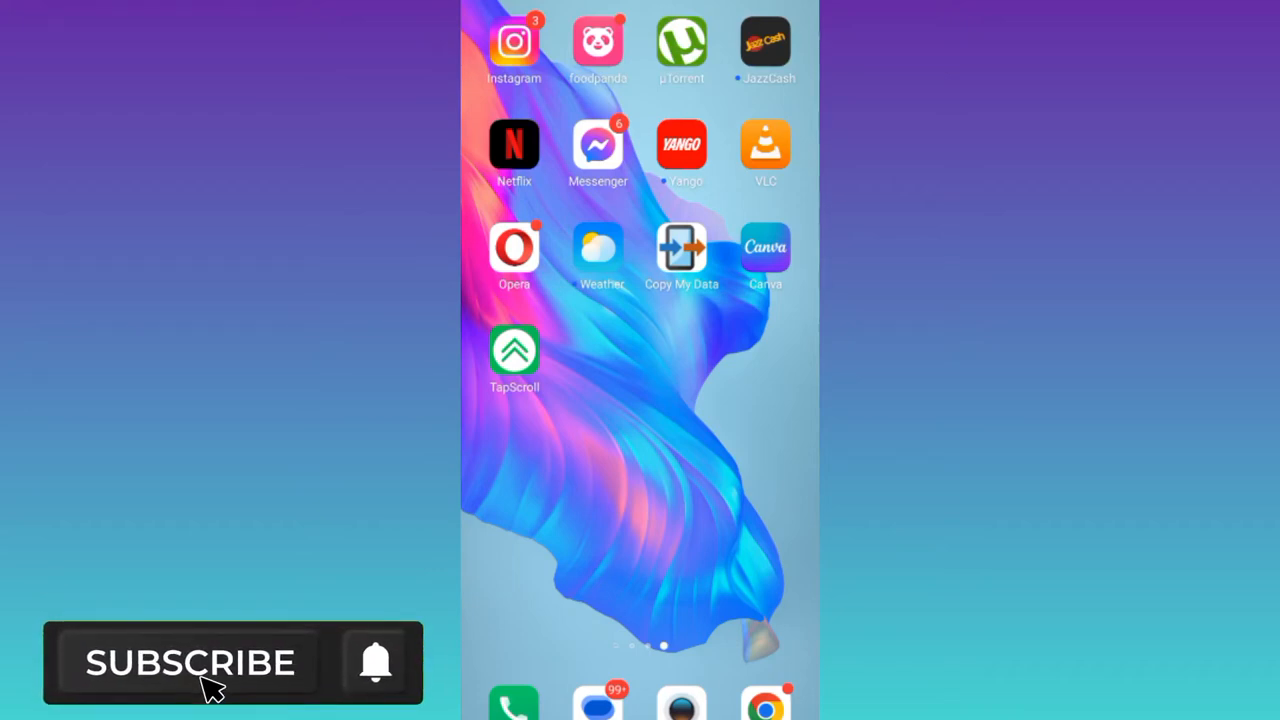
Launch Instagram, go to Your activity from the profile menu, and scroll to Download your information
click(190, 662)
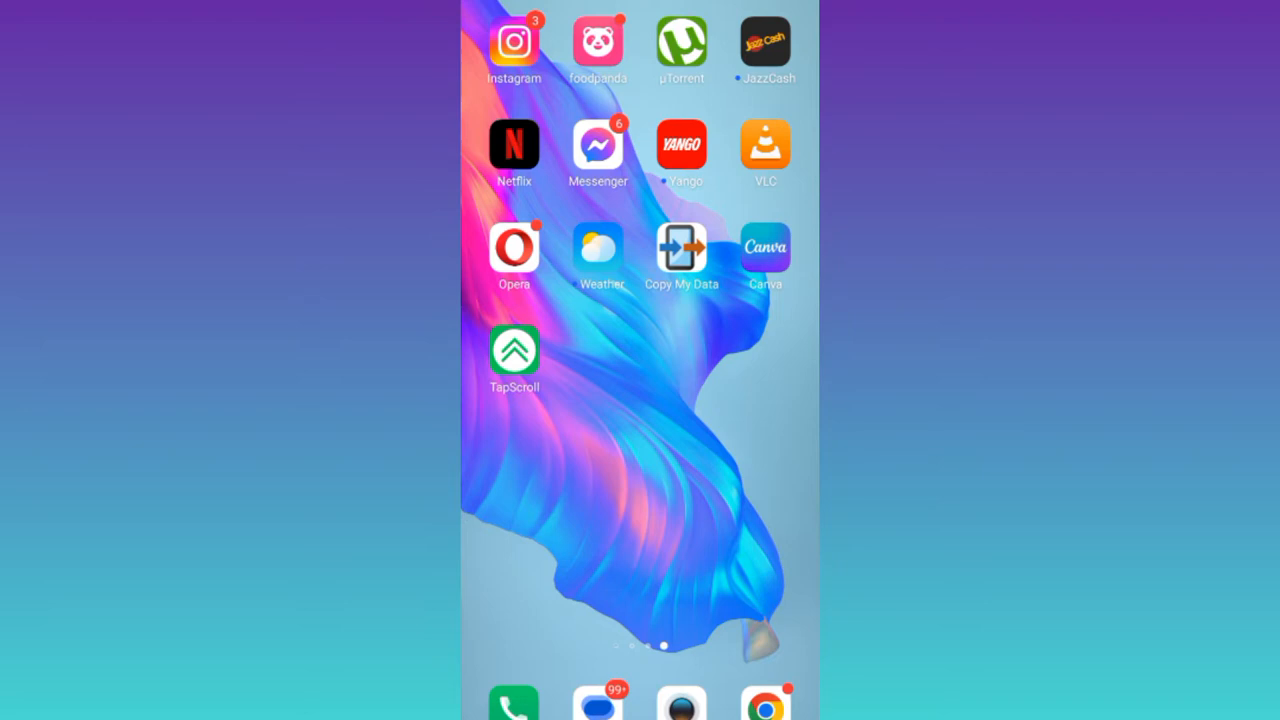
click(514, 45)
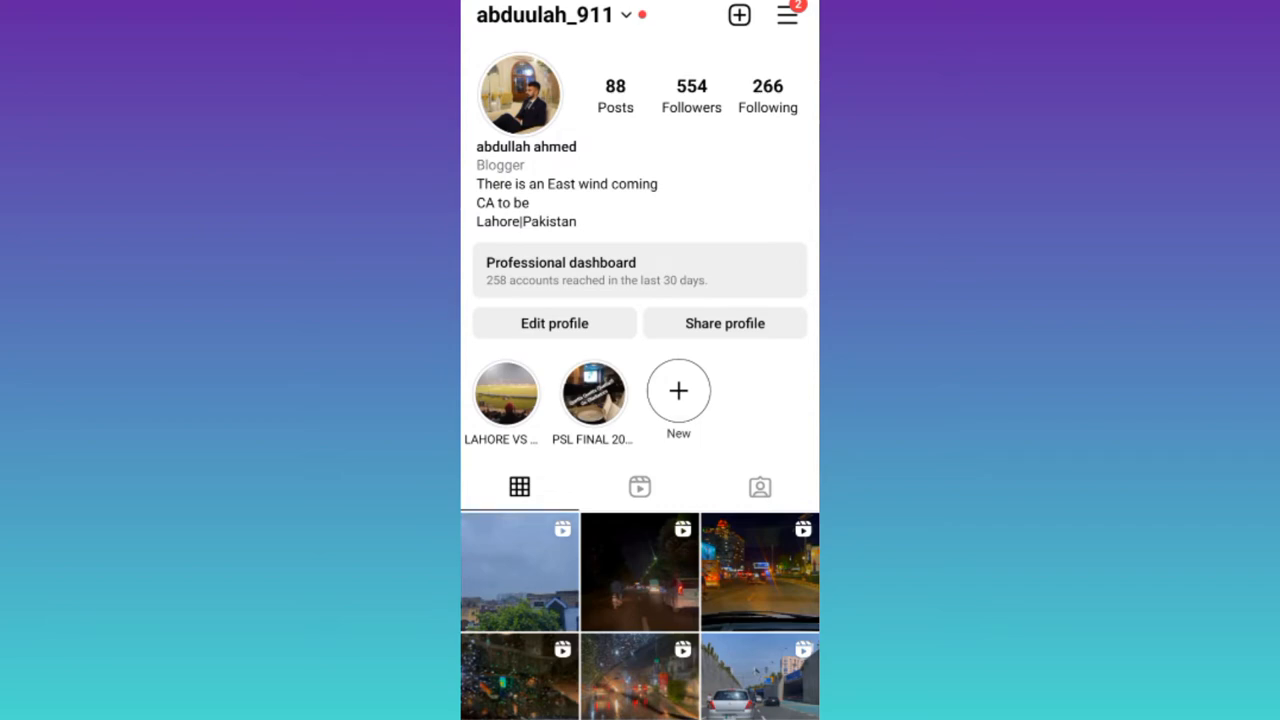
click(787, 14)
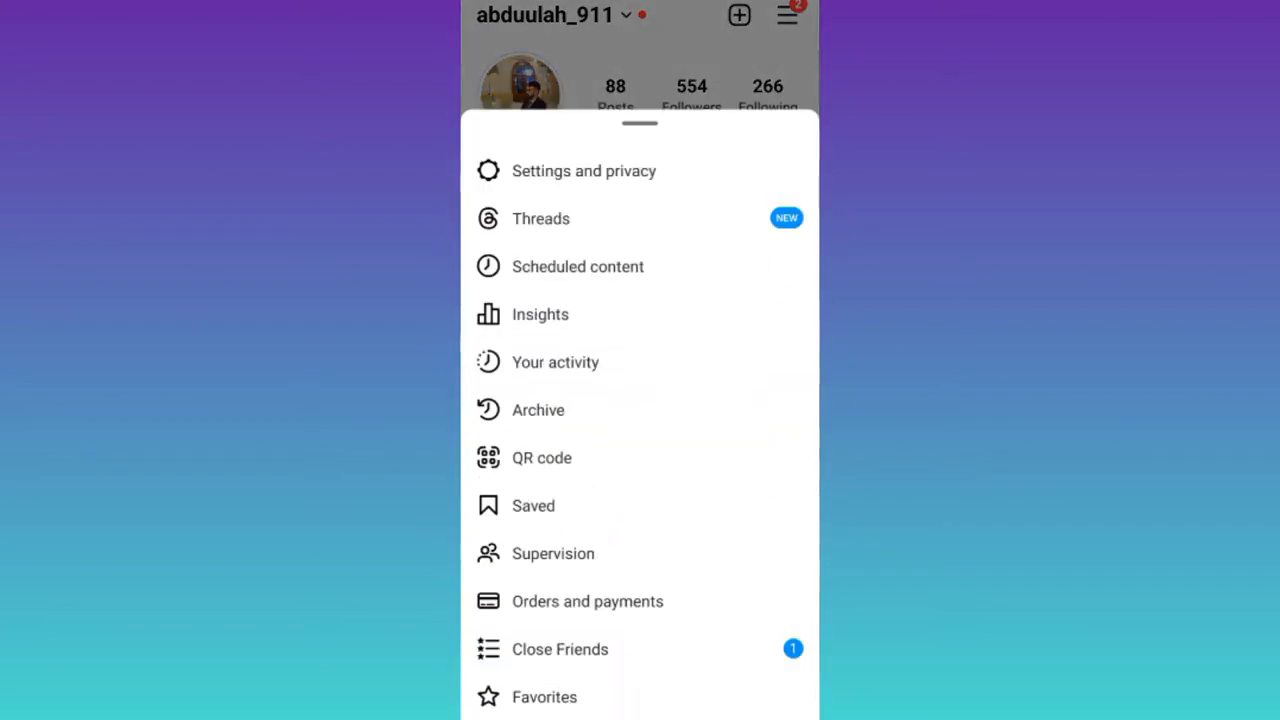
click(555, 362)
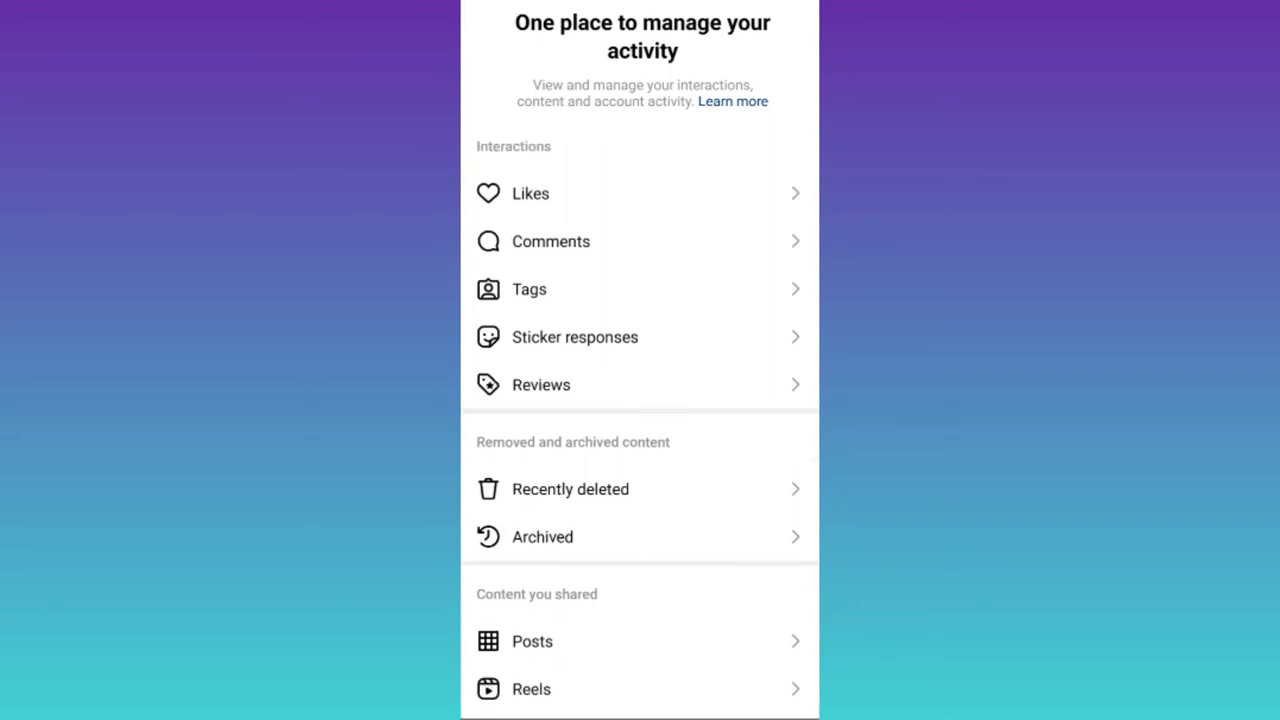
scroll(down, 3)
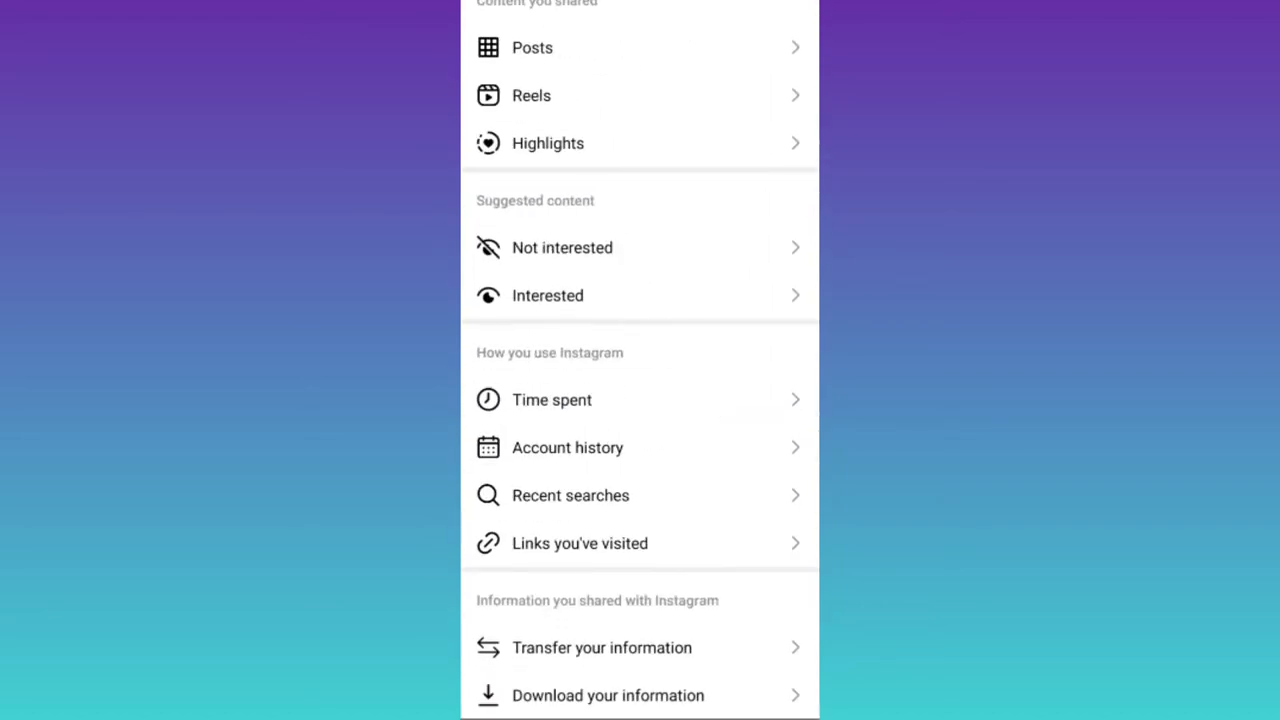
Request a download with the Instagram account checked, advancing to Select information
click(607, 695)
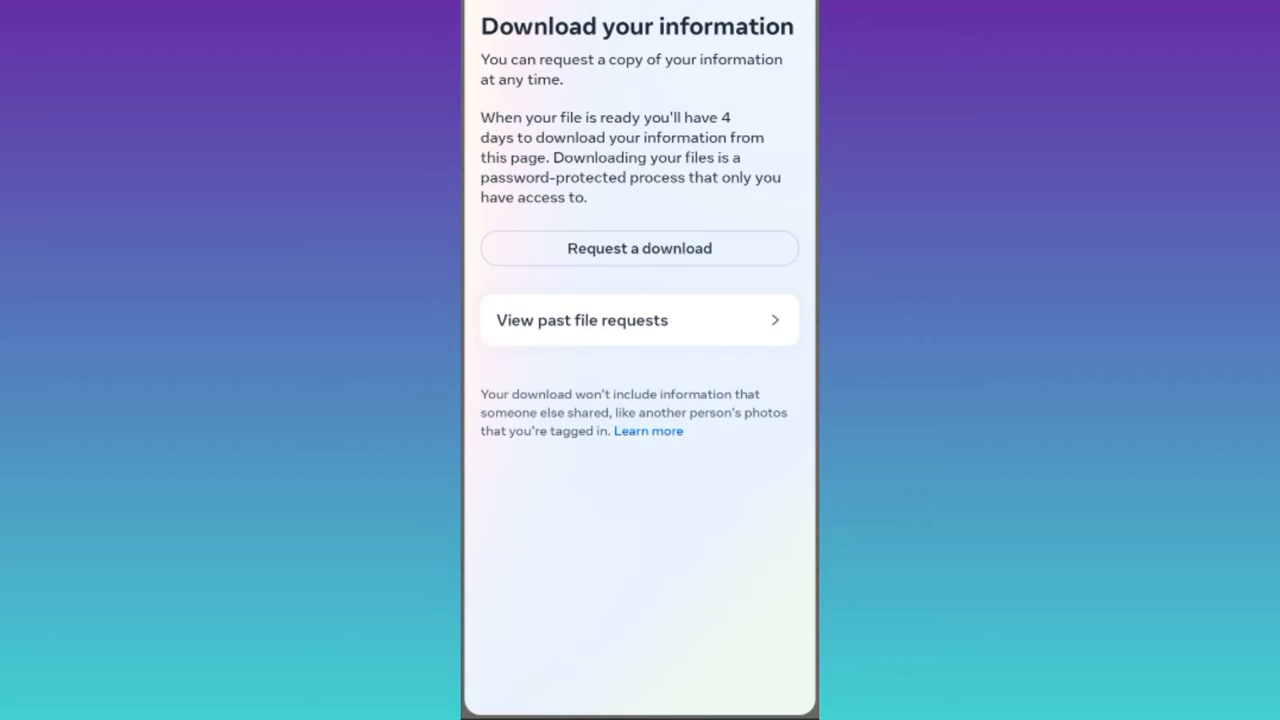
click(639, 248)
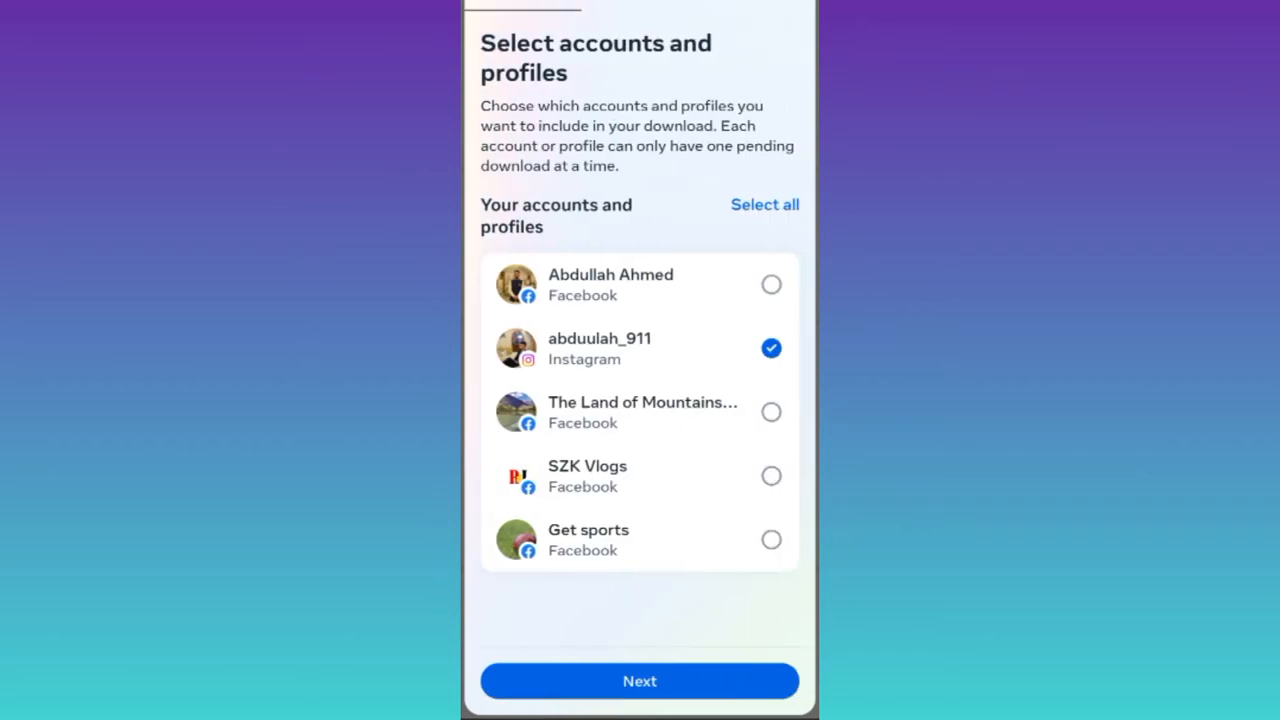
click(639, 681)
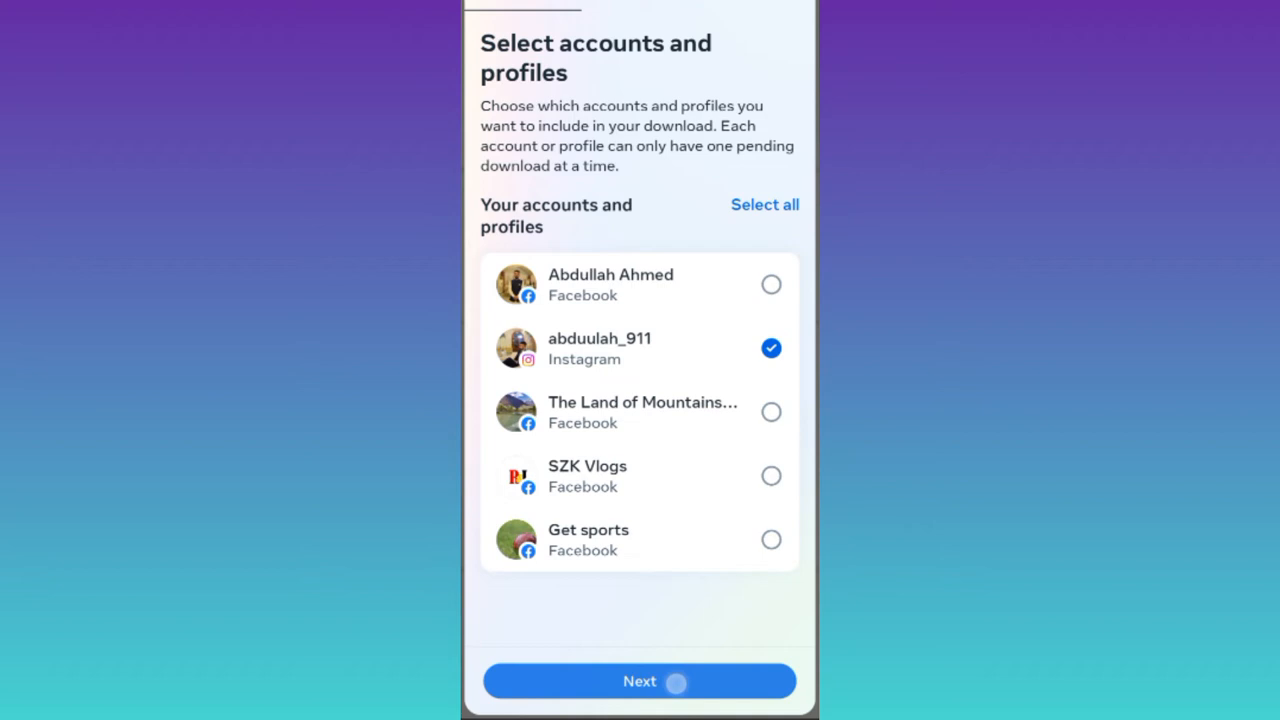
click(639, 681)
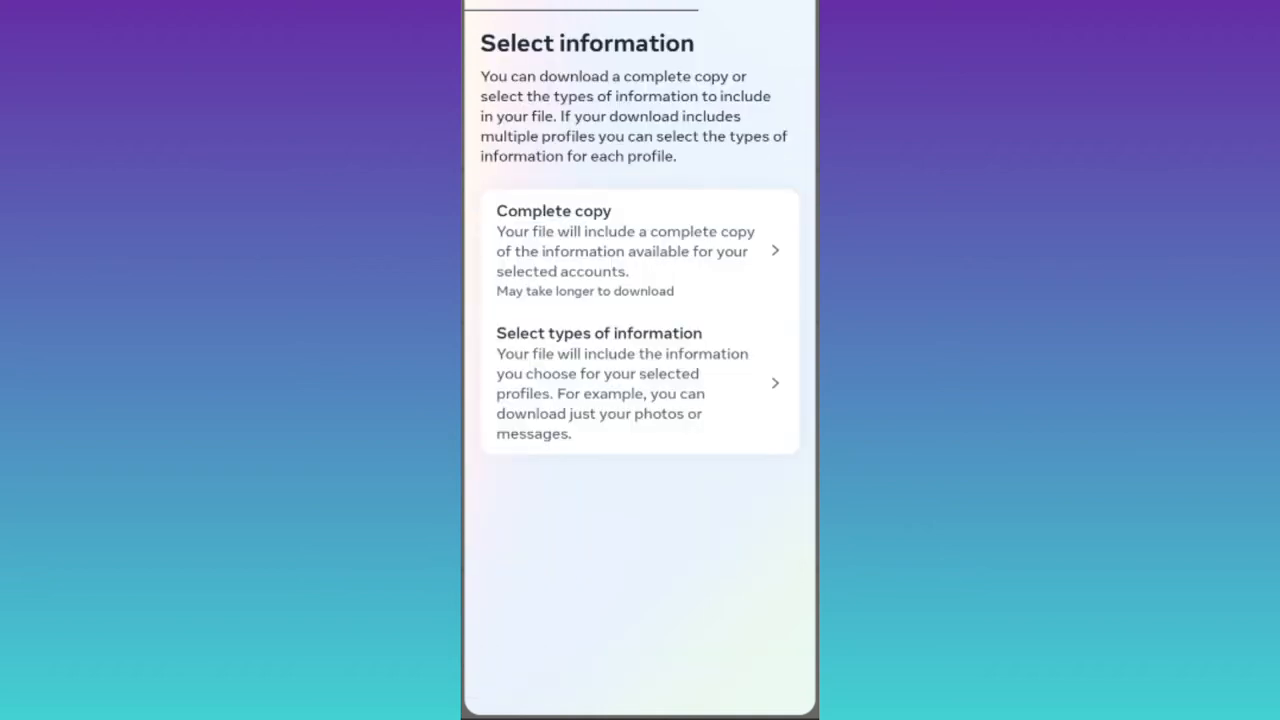